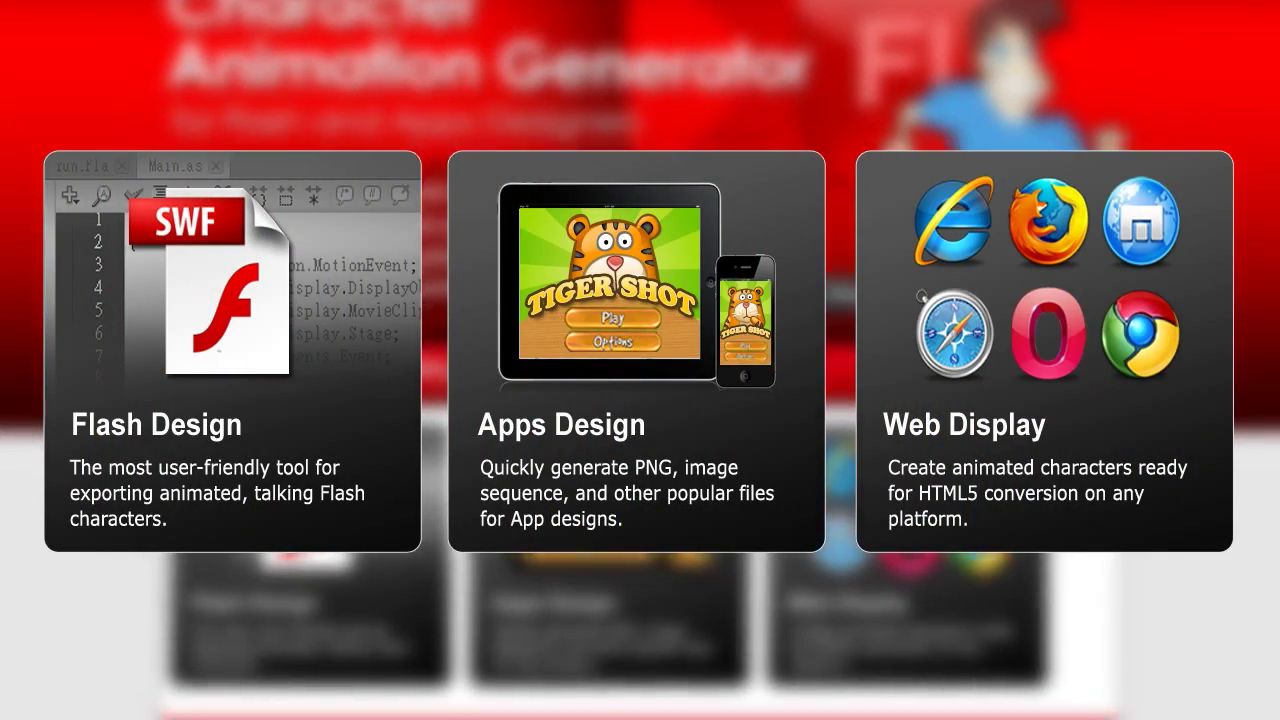
Scroll down past the Flash Design, Apps Design and Web Display feature cards
scroll(down, 3)
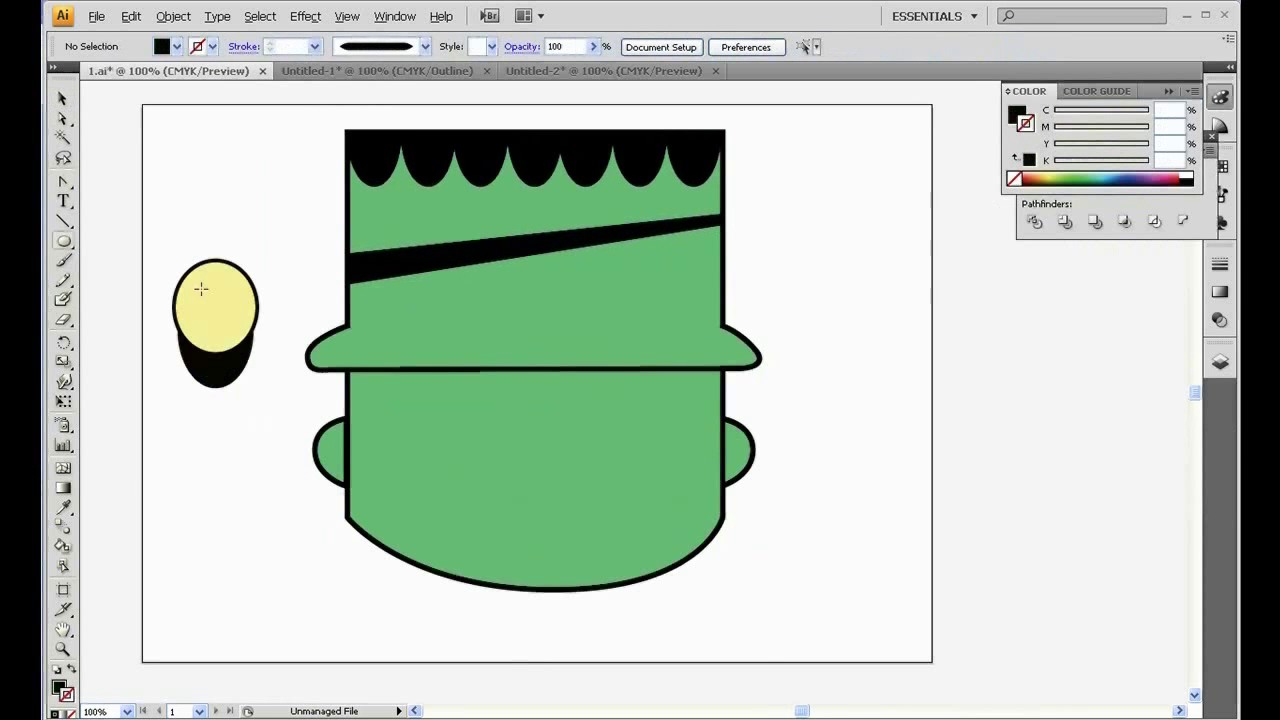
Select the eye shape on the monster head artwork before moving to the assembled character
click(838, 72)
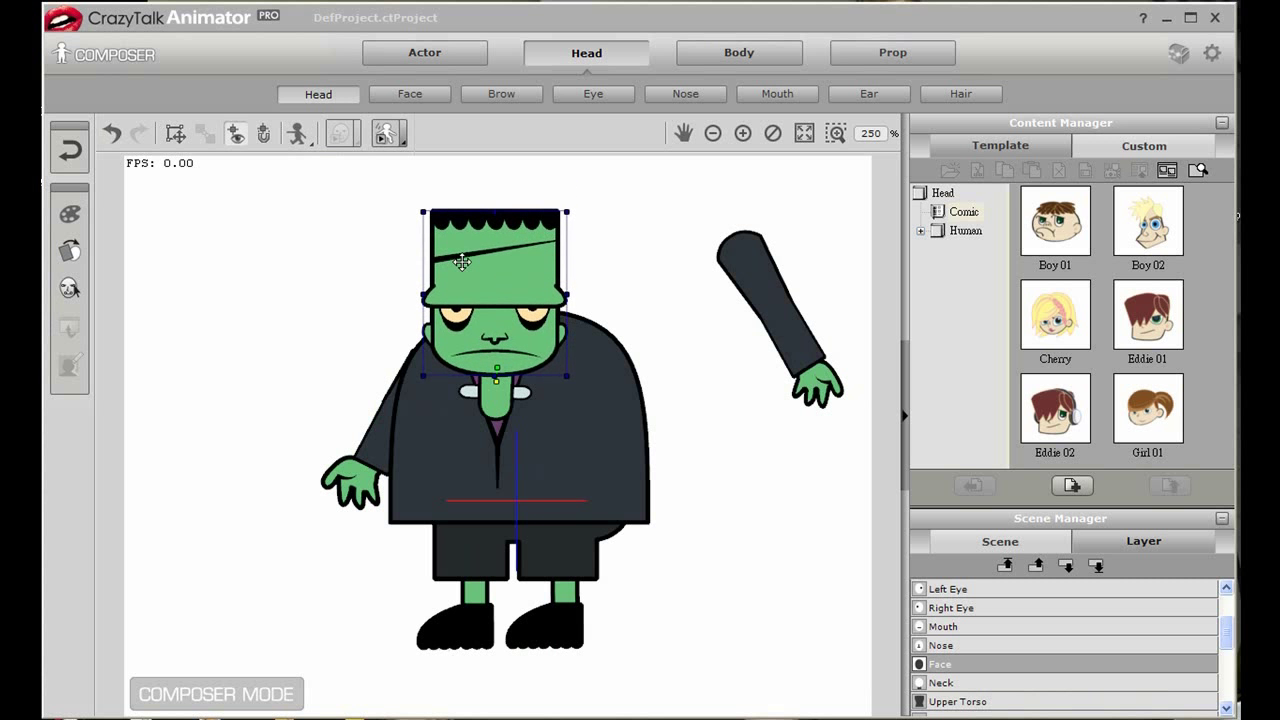
Drag the monster head sprite into place on its body in the Head composer
drag(564, 212, 636, 250)
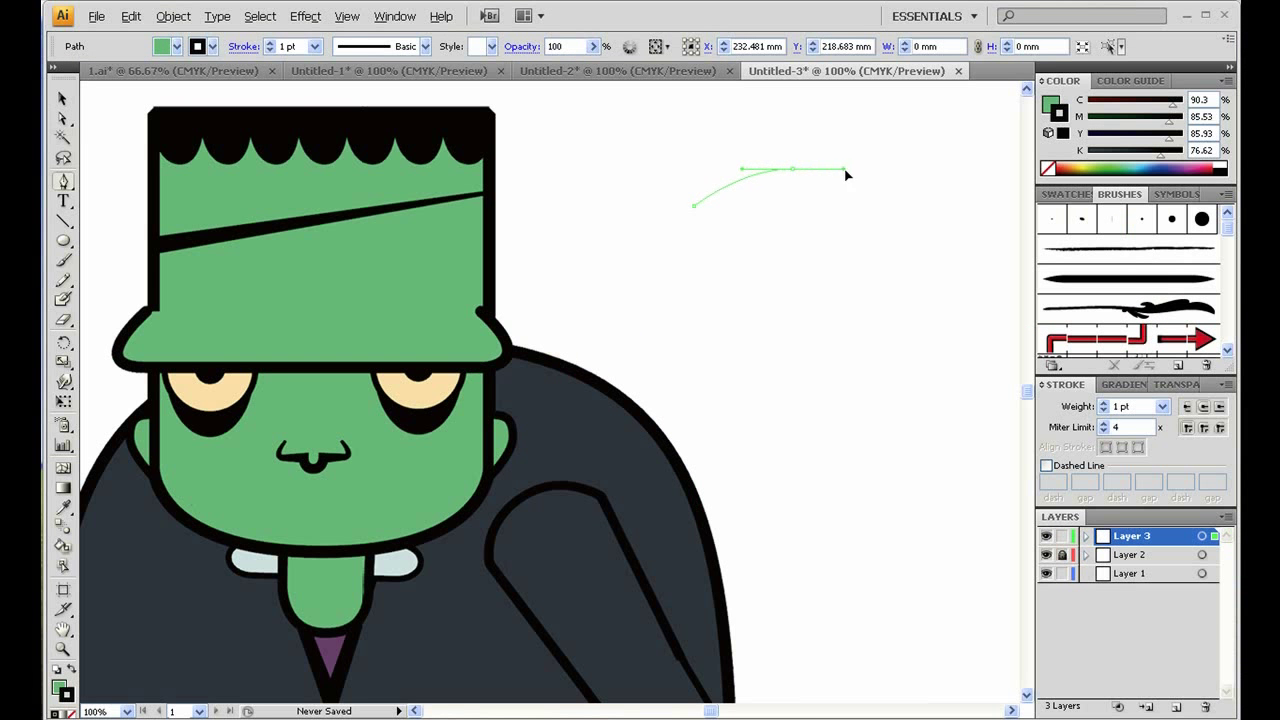
Draw a curved mouth line, move a mouth copy beside the face and add a rounded mouth below
drag(844, 172, 856, 168)
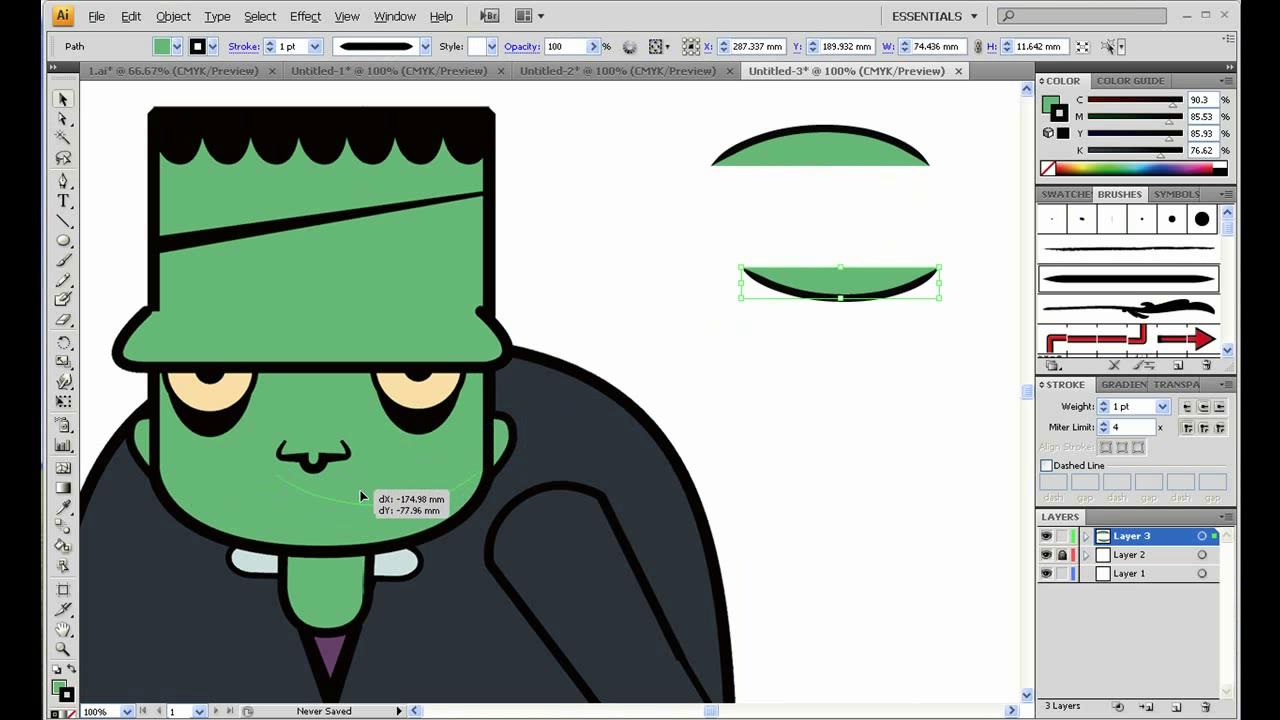
drag(840, 284, 316, 516)
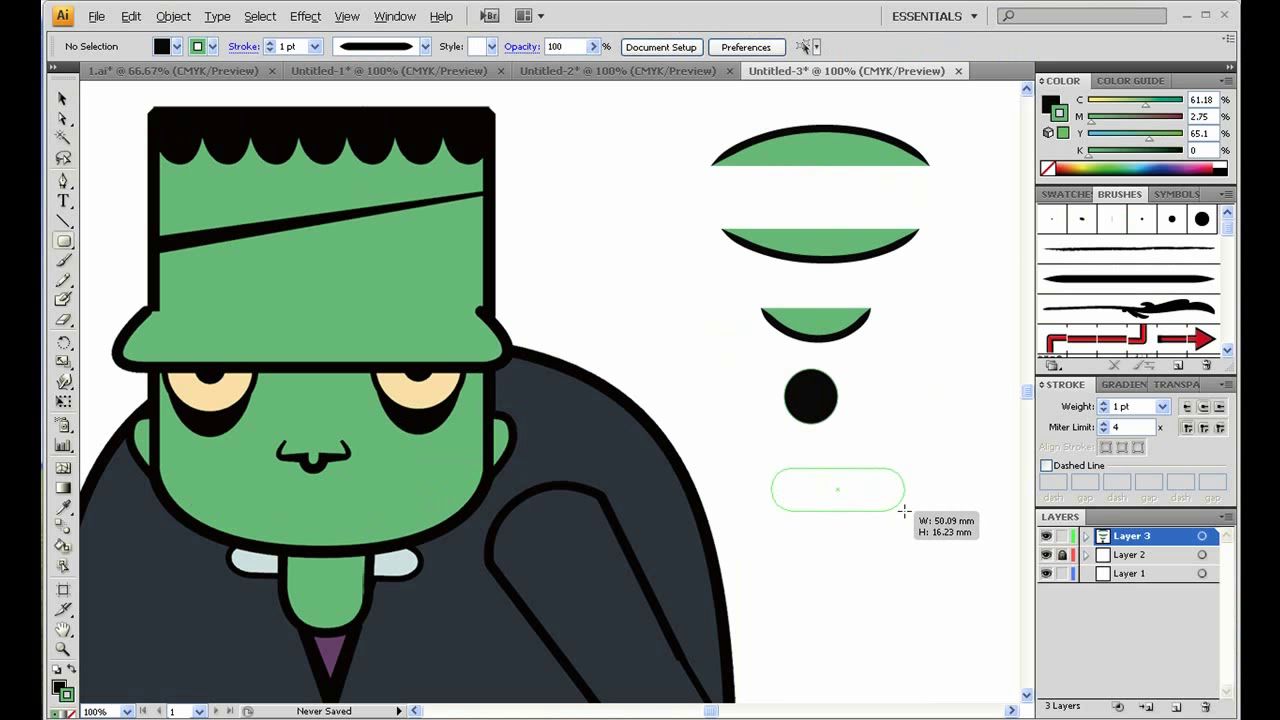
drag(836, 488, 316, 510)
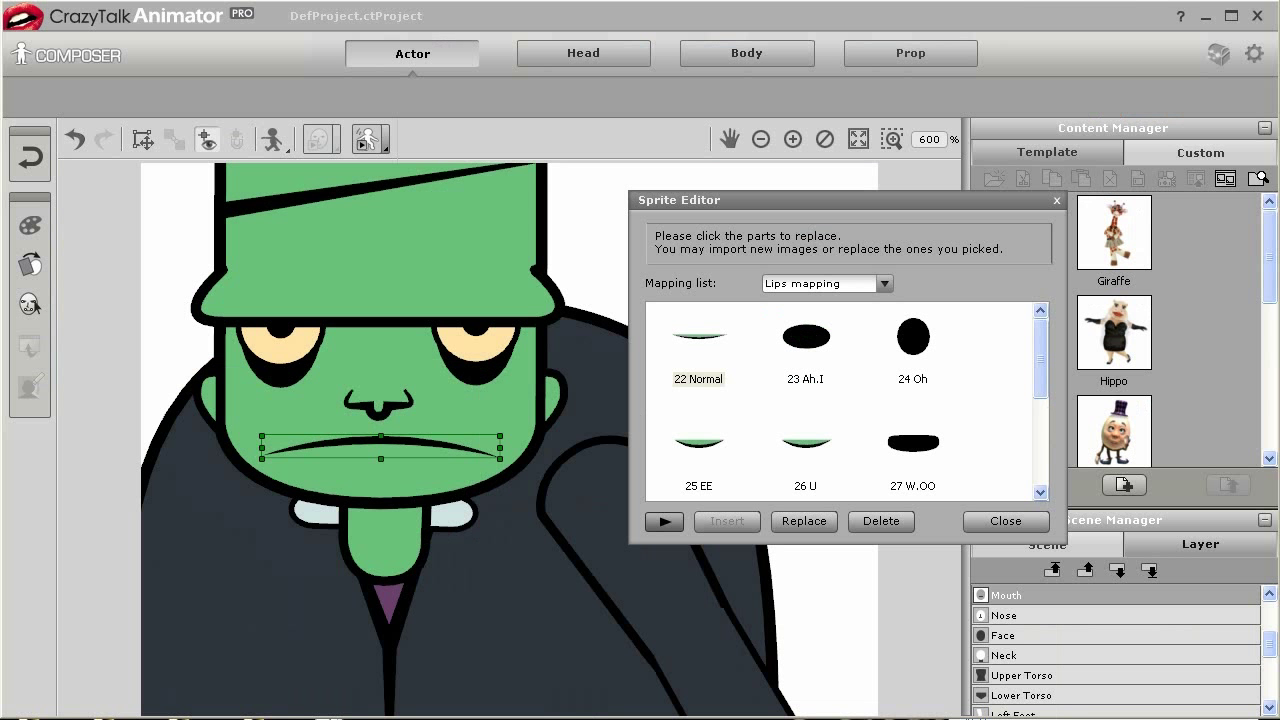
Replace the Ah,I, U and W,OO lip sprites with the new mouths, then start Lip Synching on the voice clip
click(804, 356)
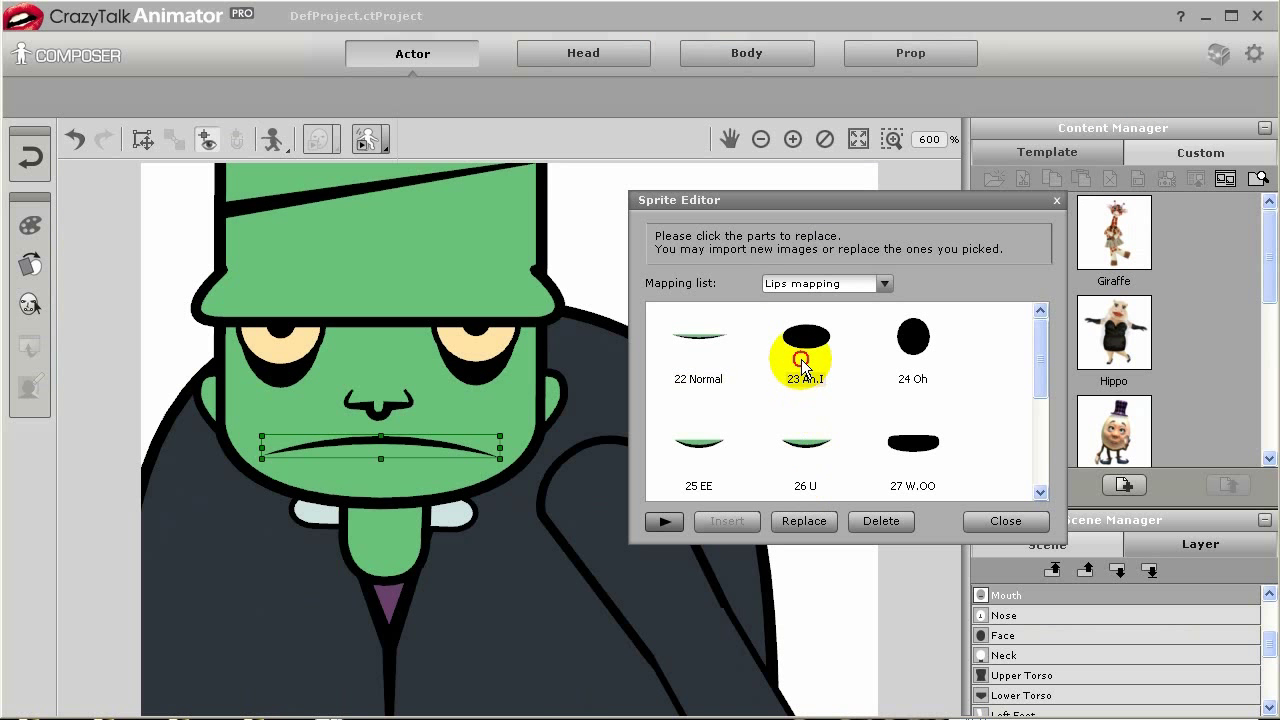
click(804, 442)
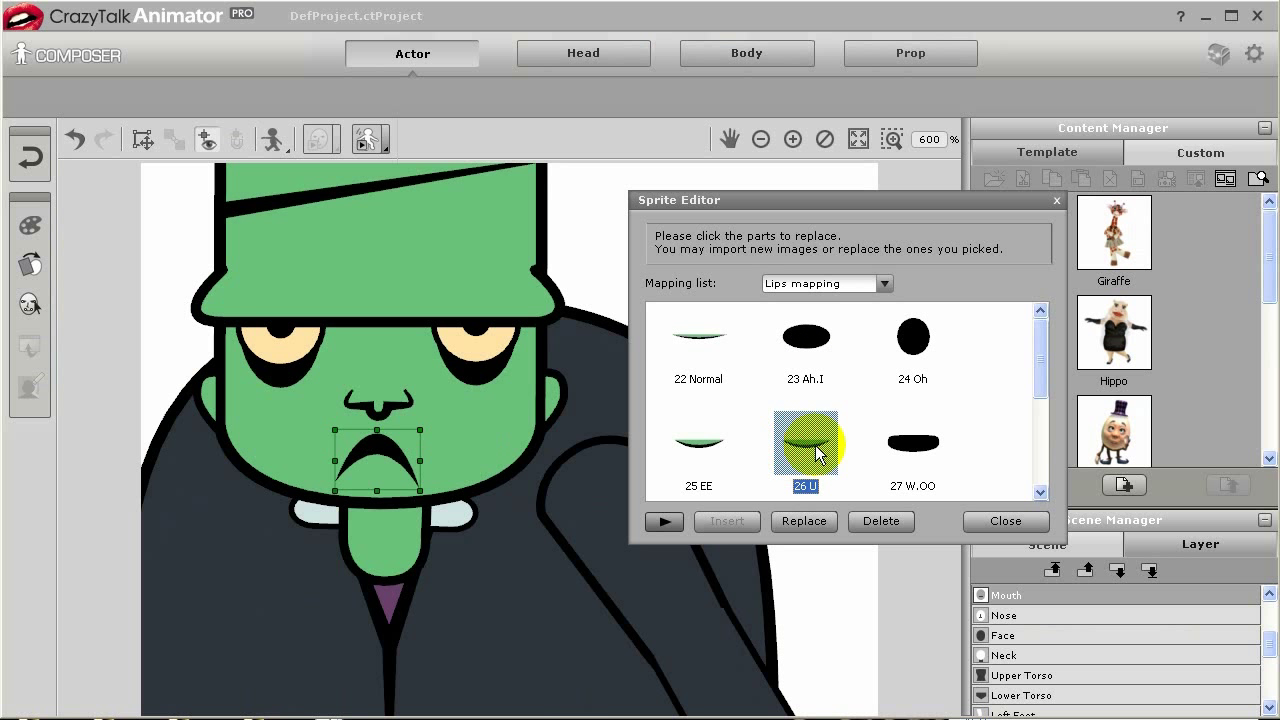
click(912, 442)
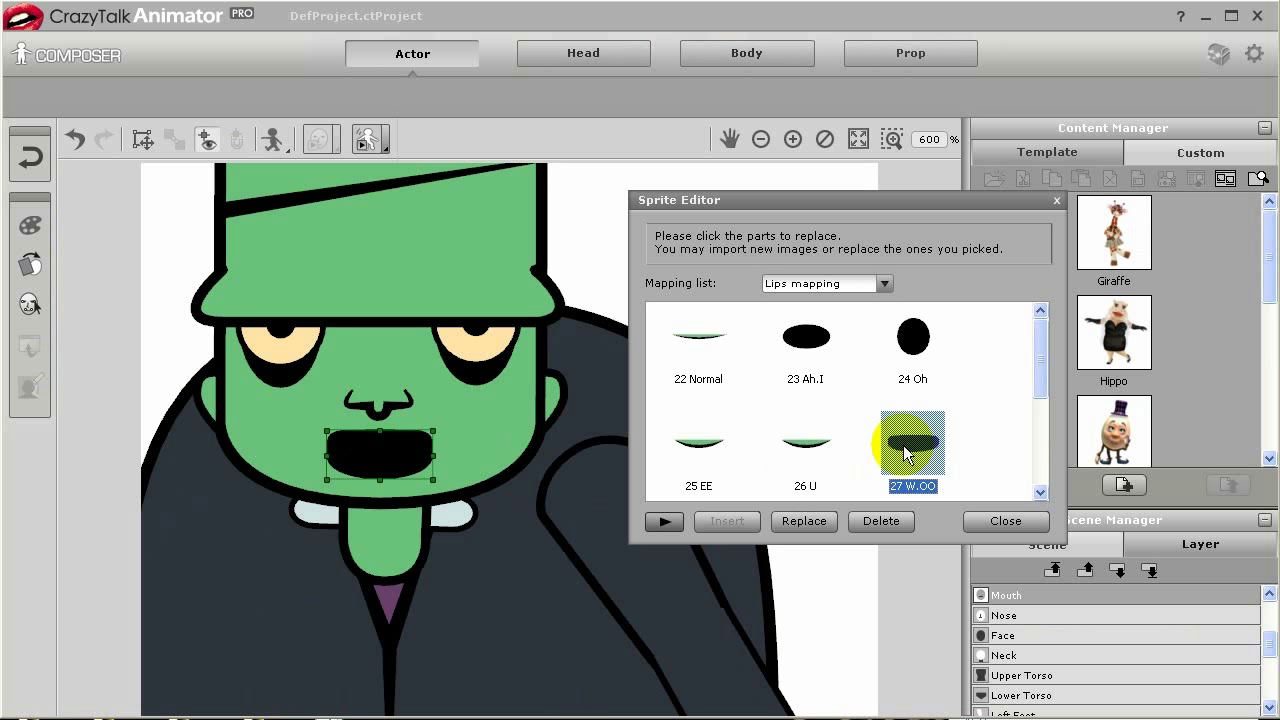
click(912, 448)
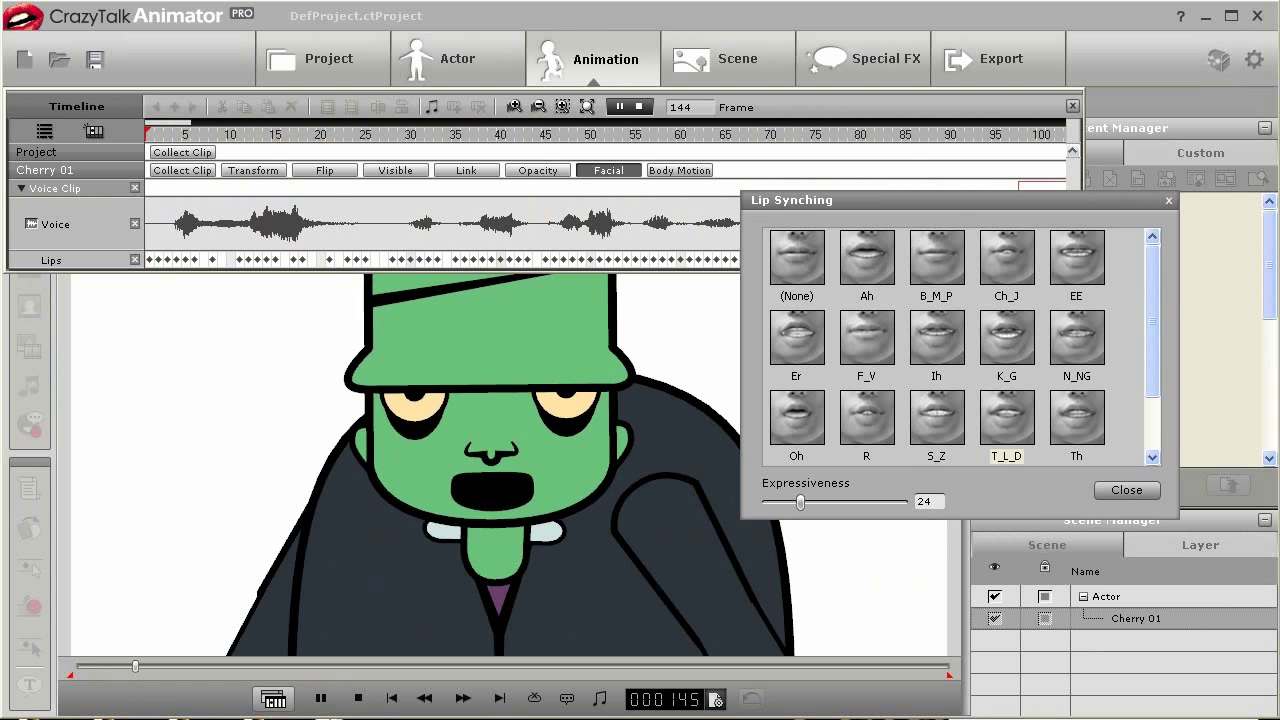
click(456, 58)
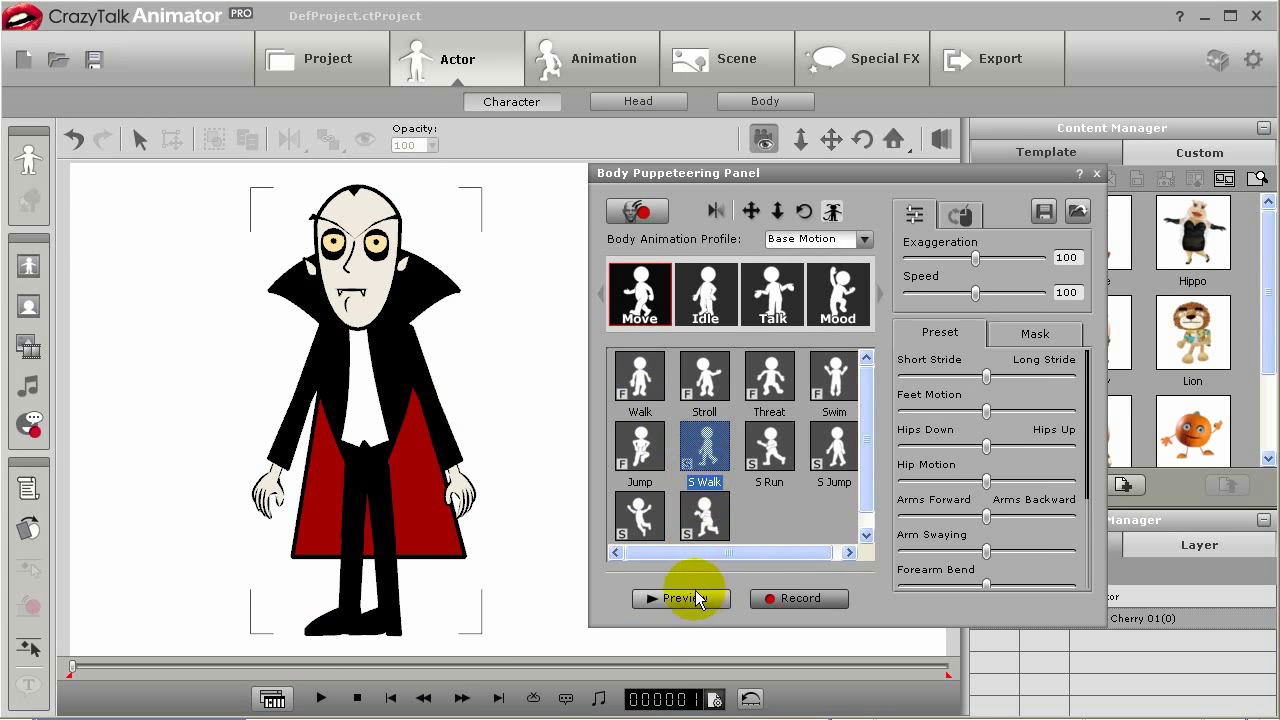
Preview the Walk motion on the vampire and raise its exaggeration, speed and body sliders
click(680, 598)
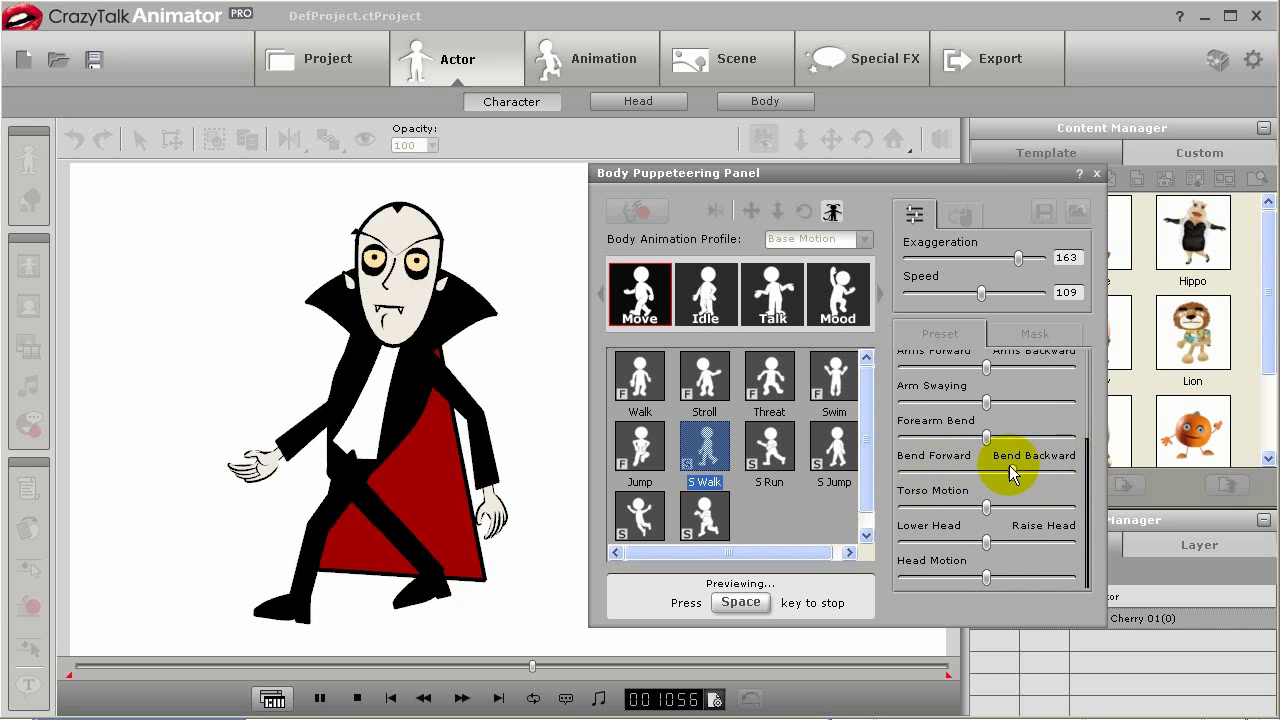
click(836, 292)
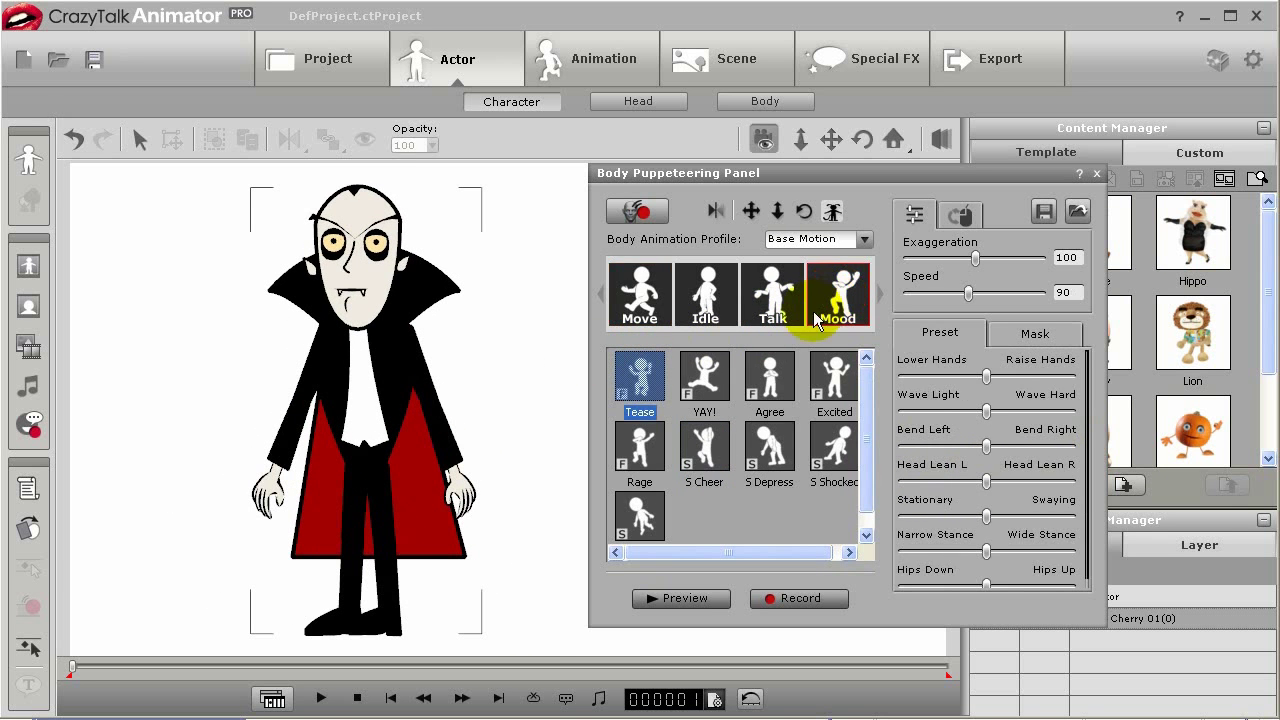
Show and preview the Mood motion presets on the vampire
click(680, 598)
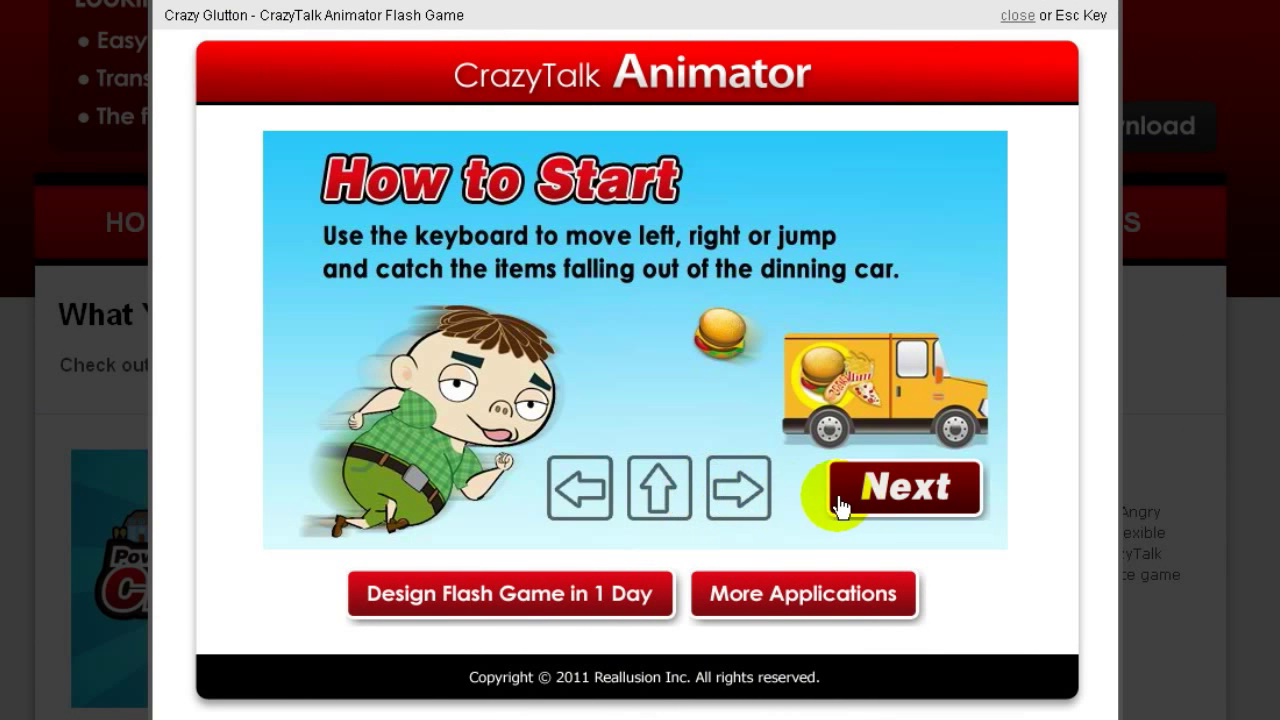
Page through the How to Start screens, play Crazy Glutton, then go to Design Flash Game in 1 Day
click(900, 488)
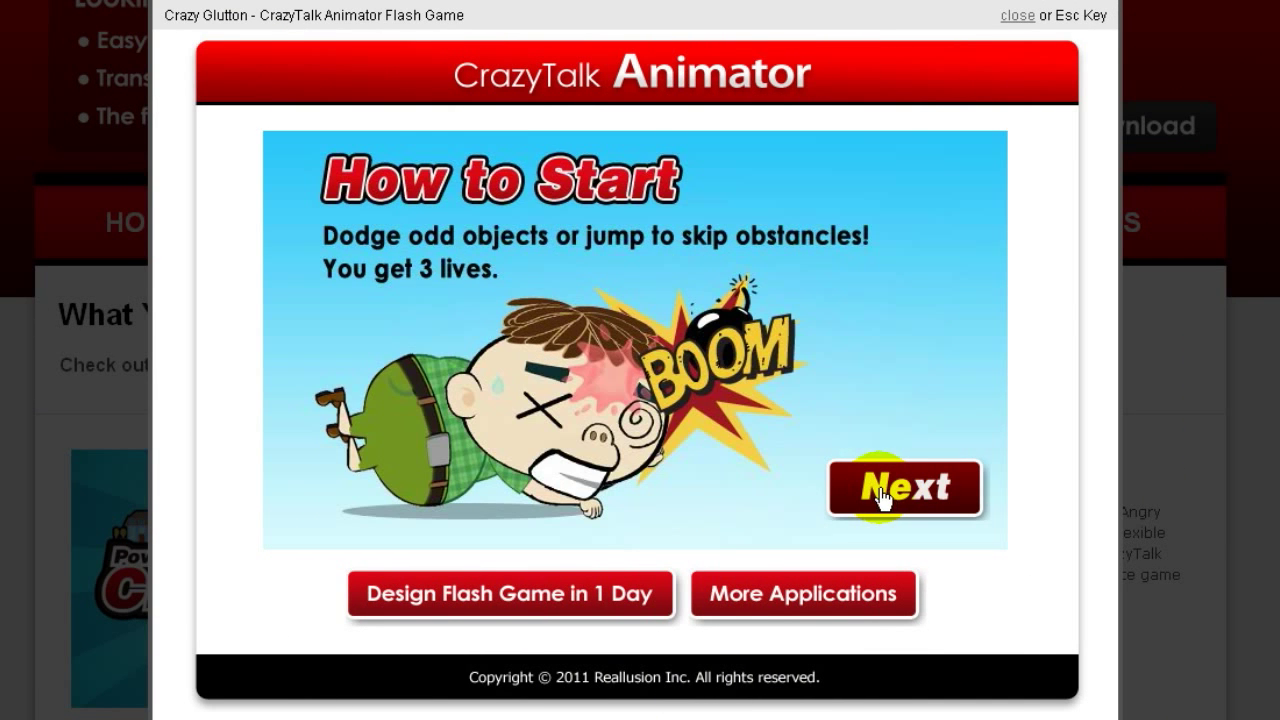
click(904, 488)
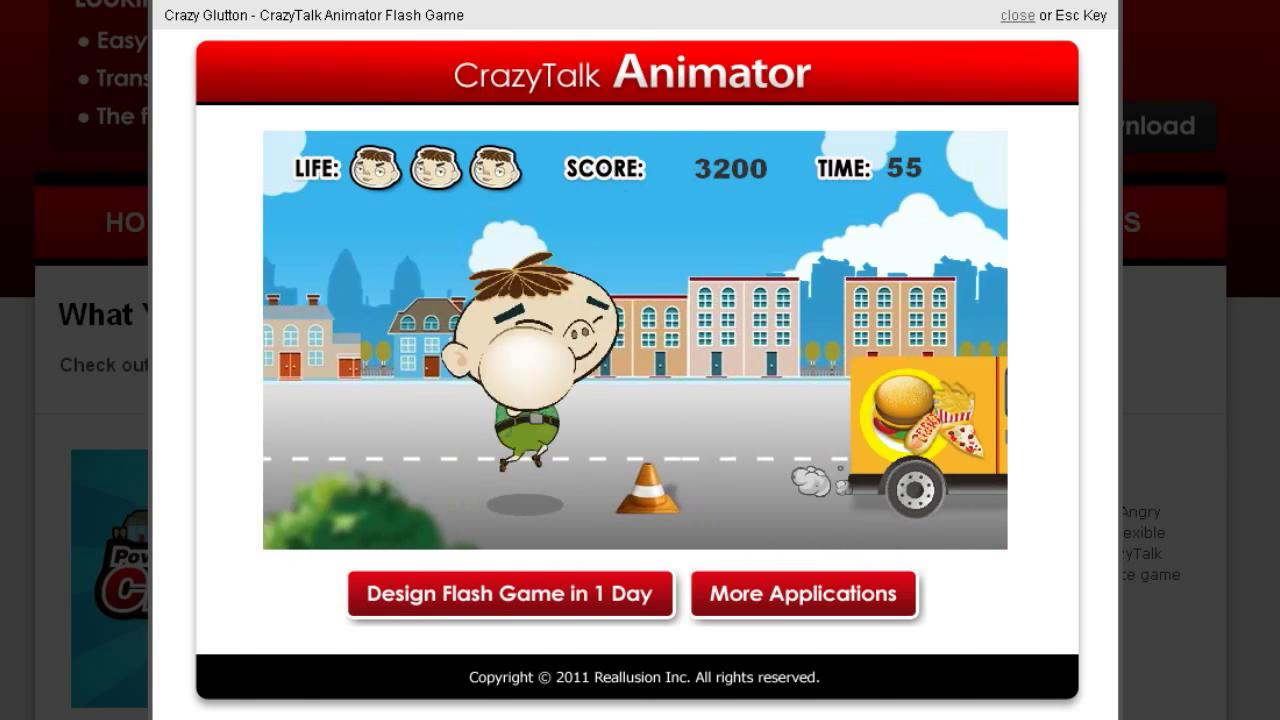
click(1016, 16)
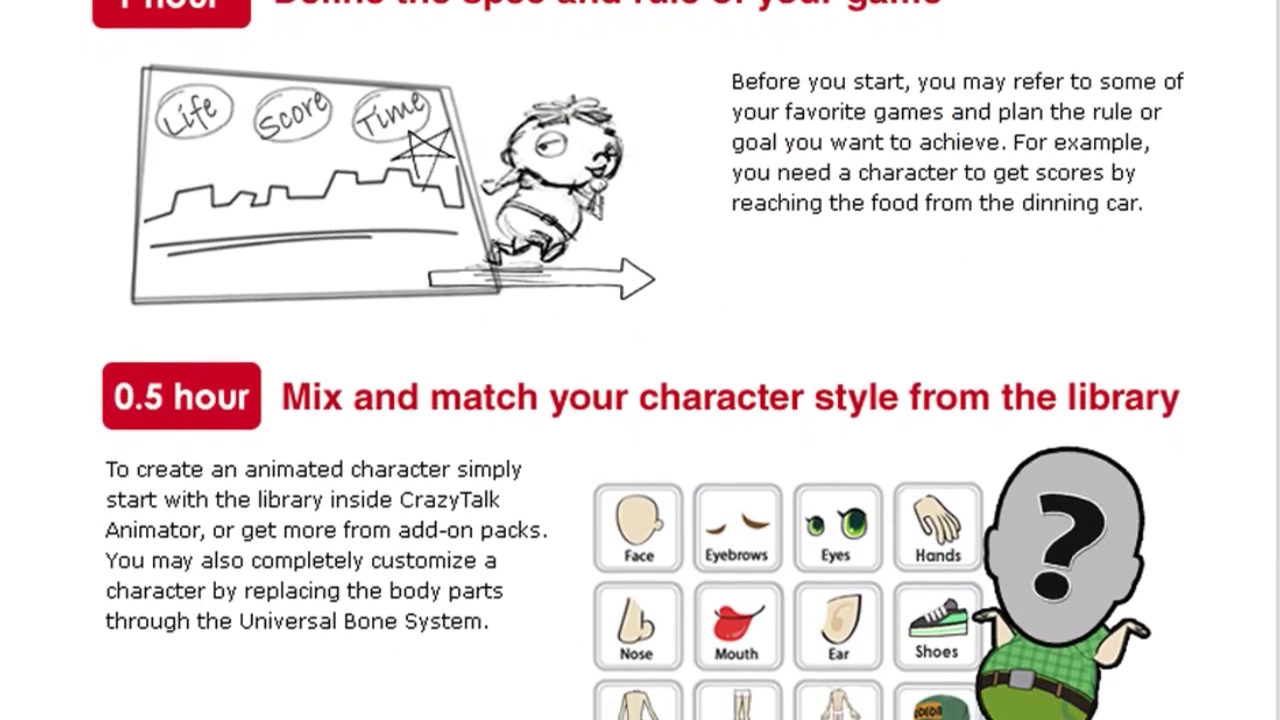
Scroll through the game guide, widgets, banners and mobile publishing sections to the Swiffy result with QR code
scroll(down, 3)
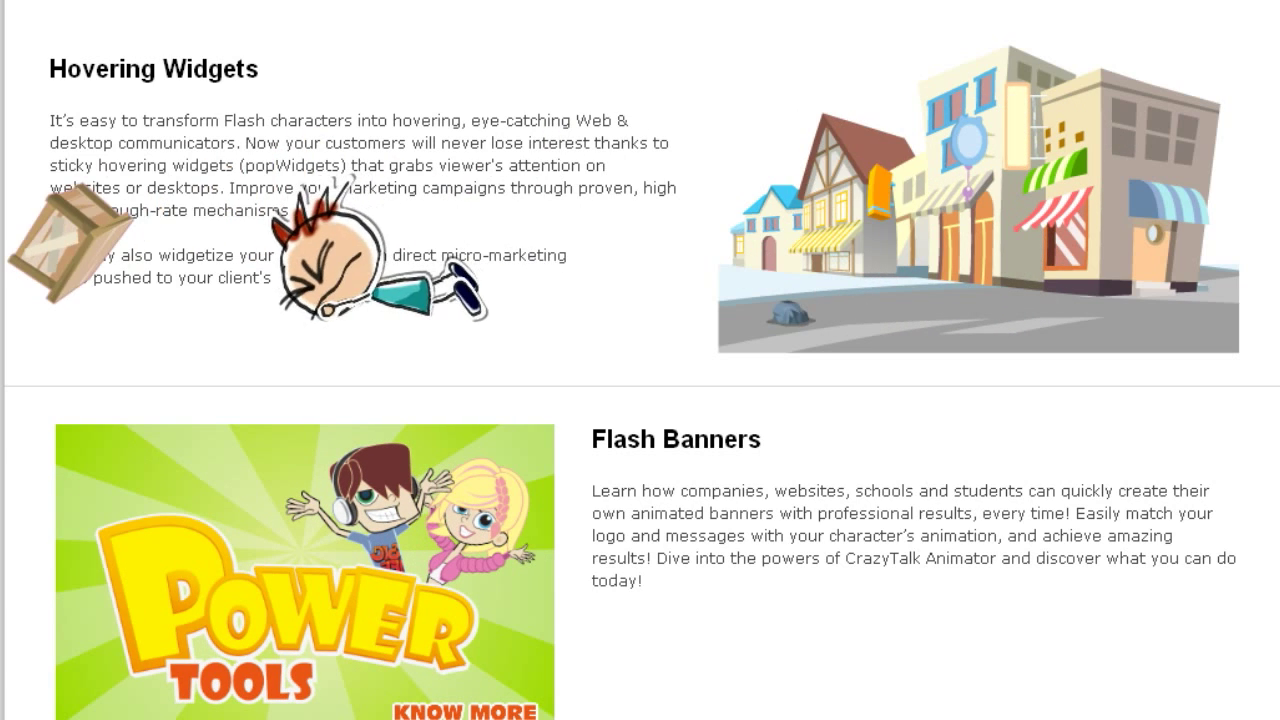
scroll(down, 3)
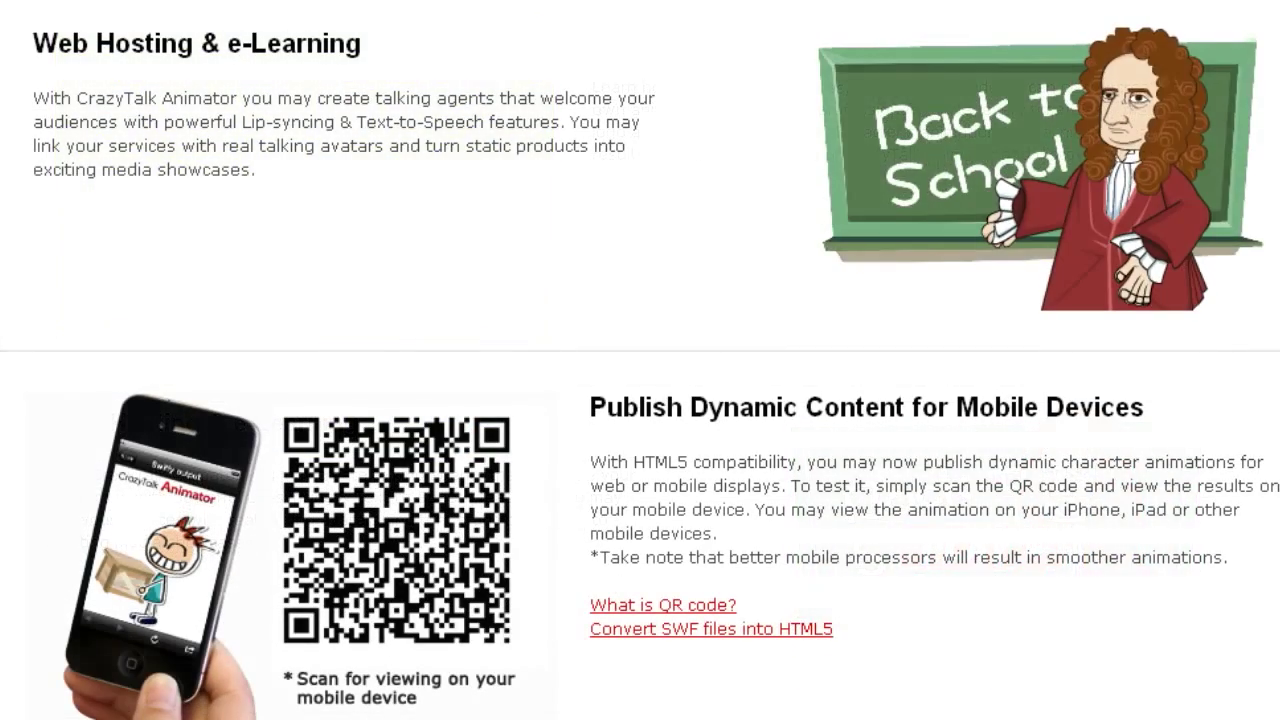
scroll(up, 3)
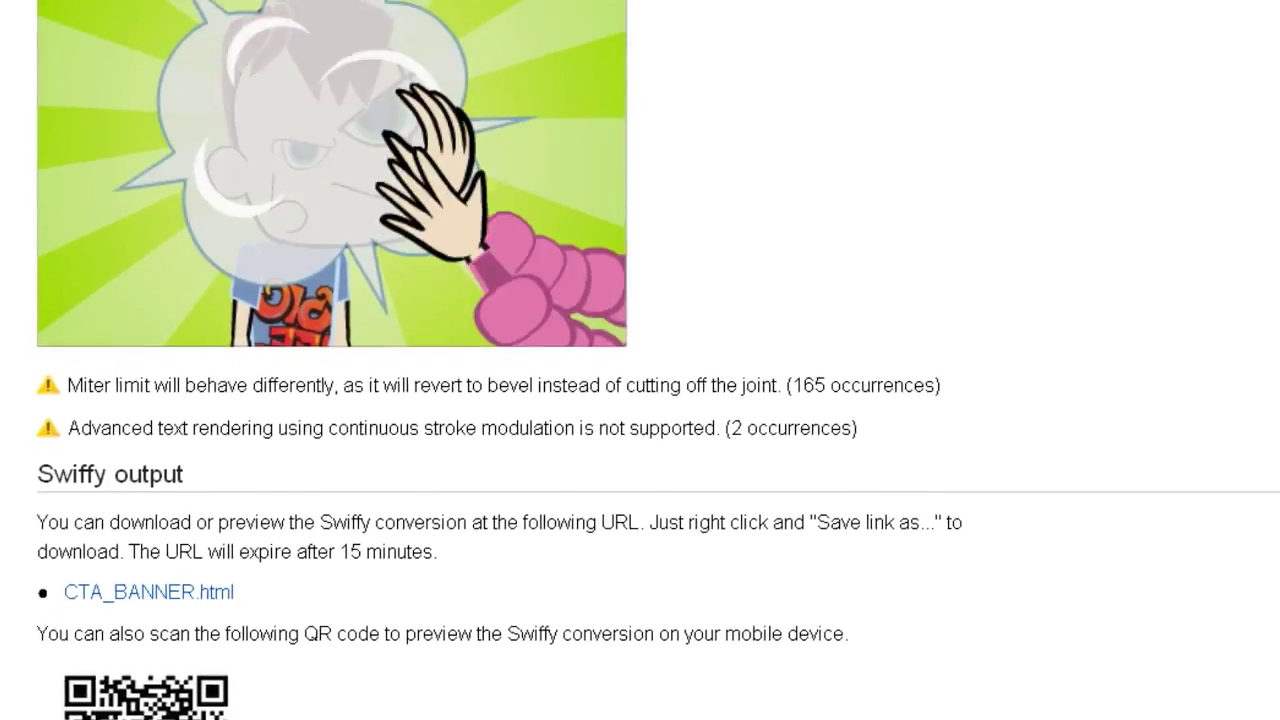
scroll(down, 3)
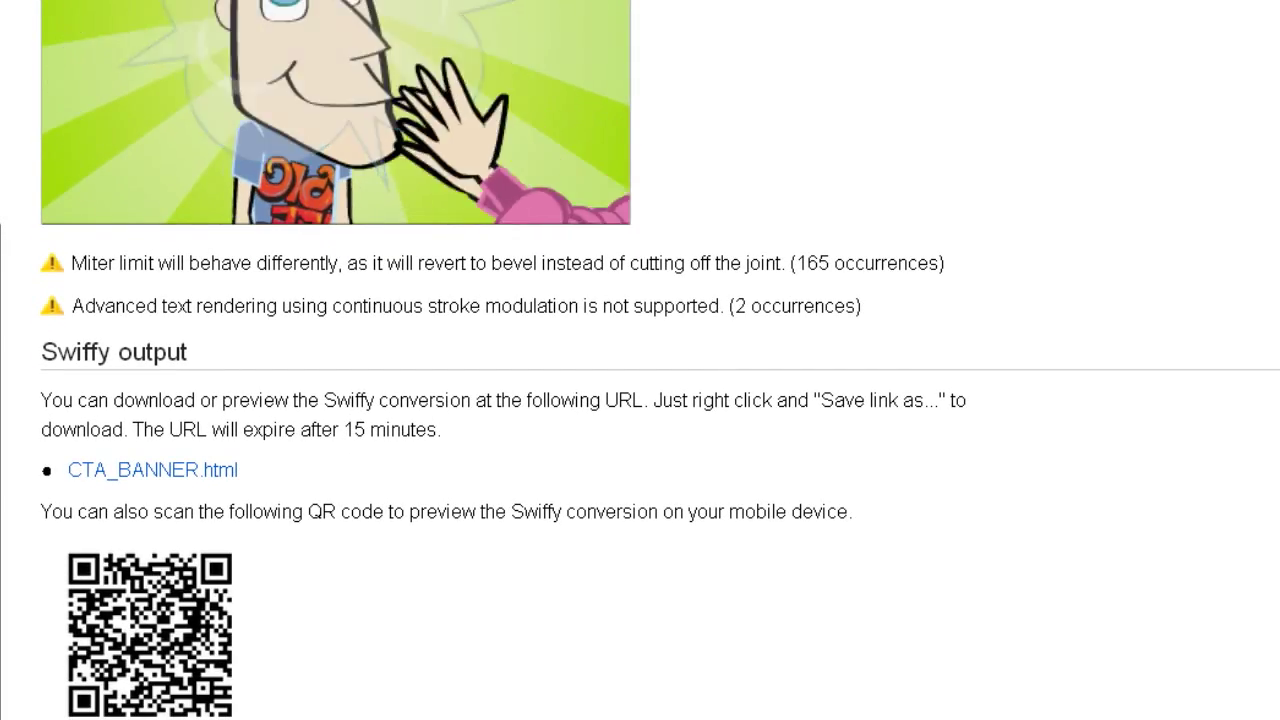